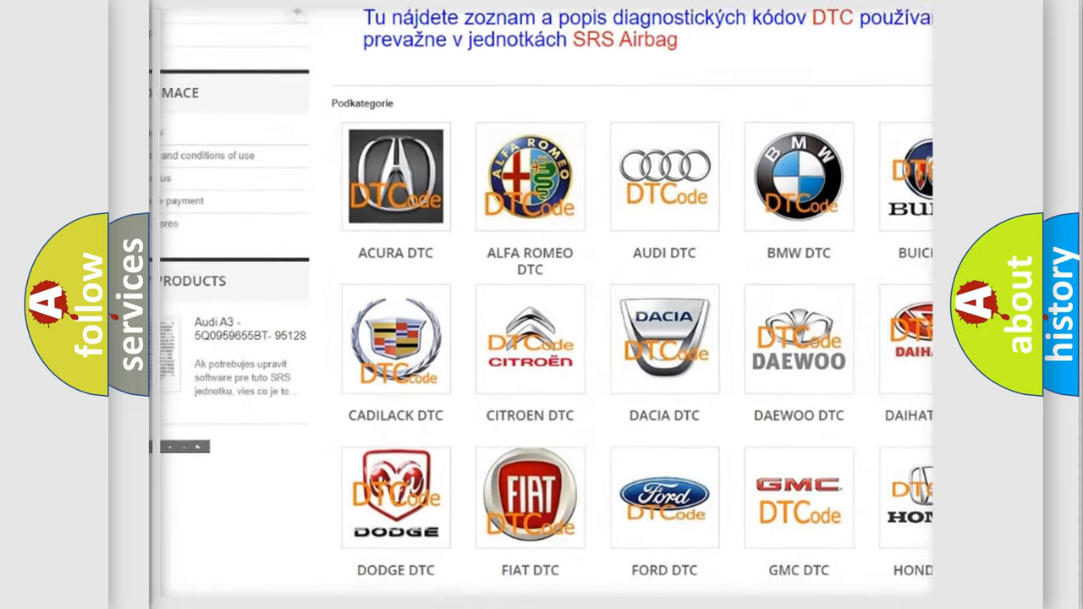
{"action": "scroll", "scroll_direction": "down", "scroll_amount": 3}
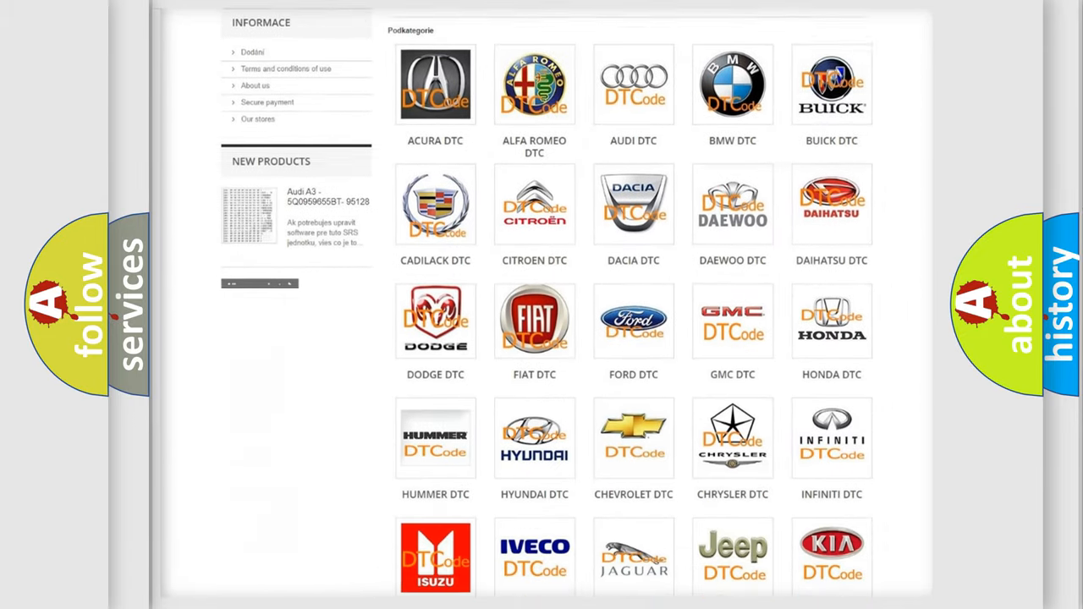
{"action": "scroll", "scroll_direction": "down", "scroll_amount": 3}
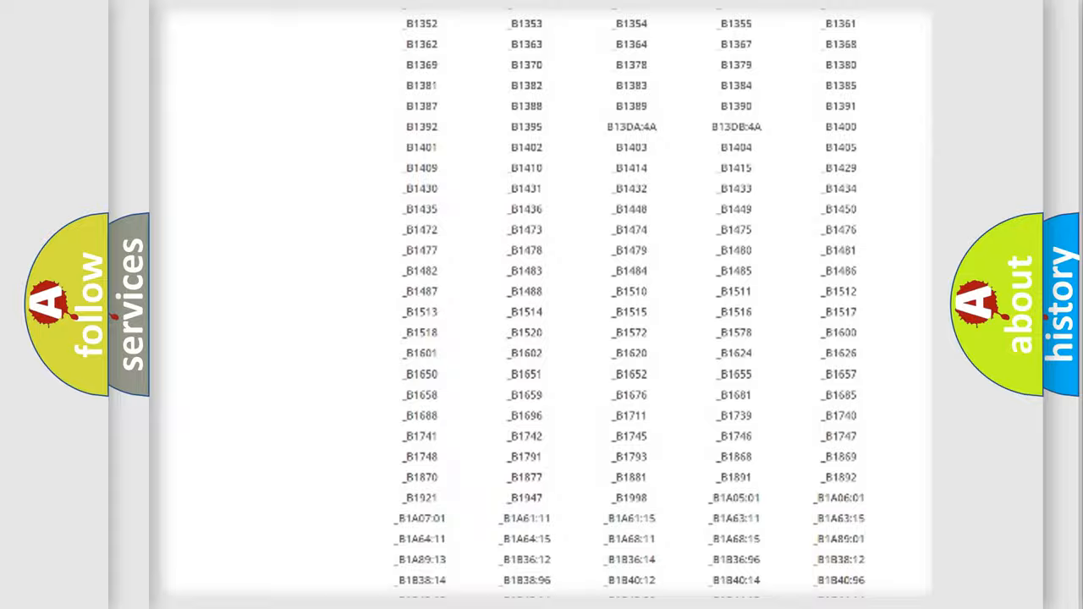
{"action": "scroll", "scroll_direction": "up", "scroll_amount": 3}
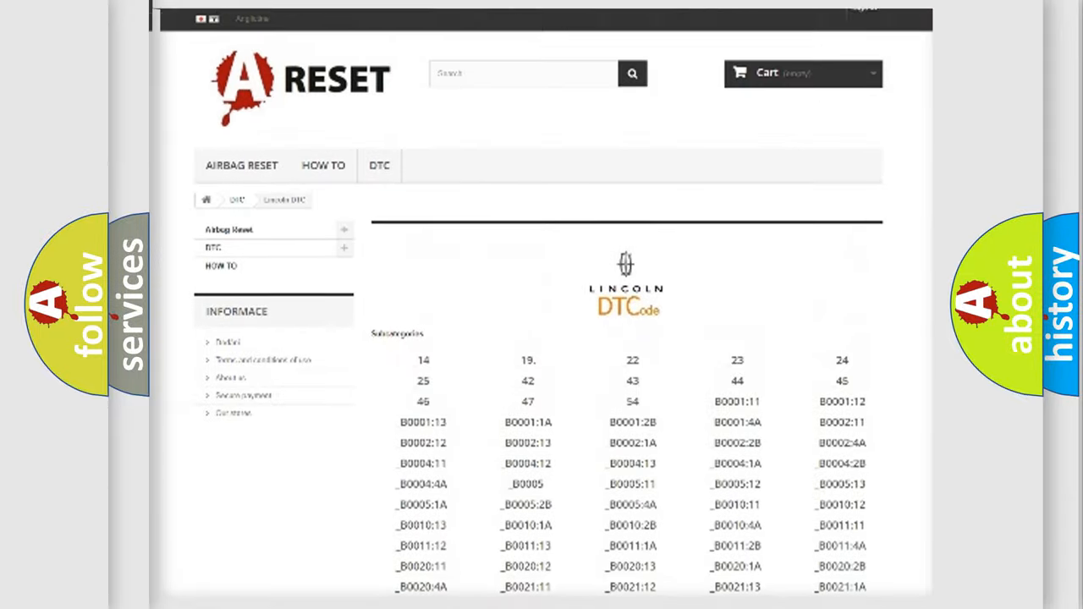